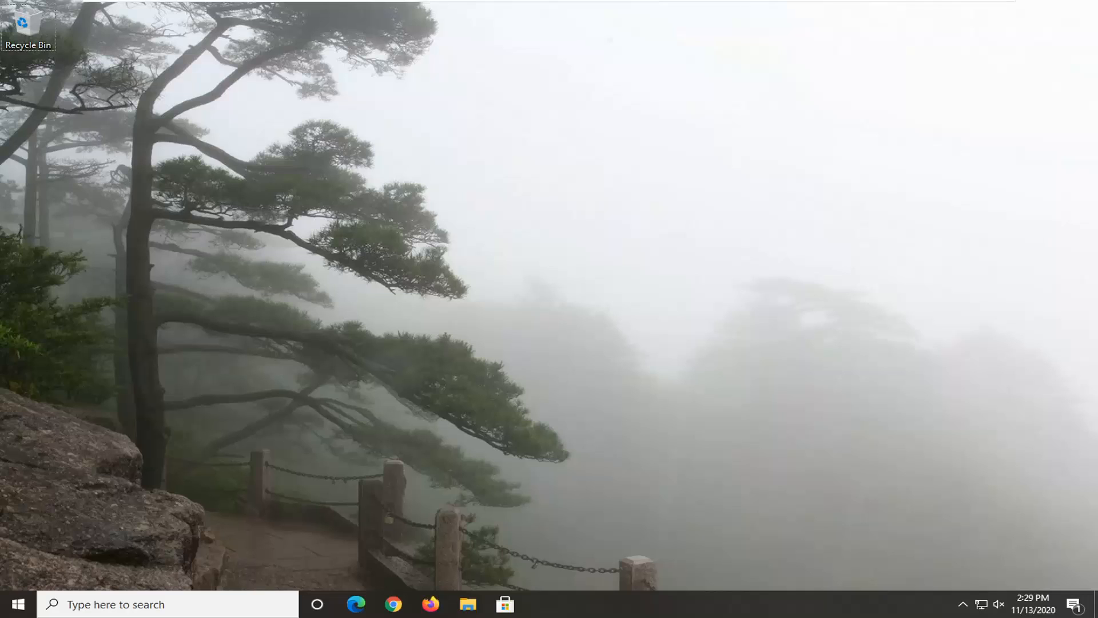
mouse_move(279, 512)
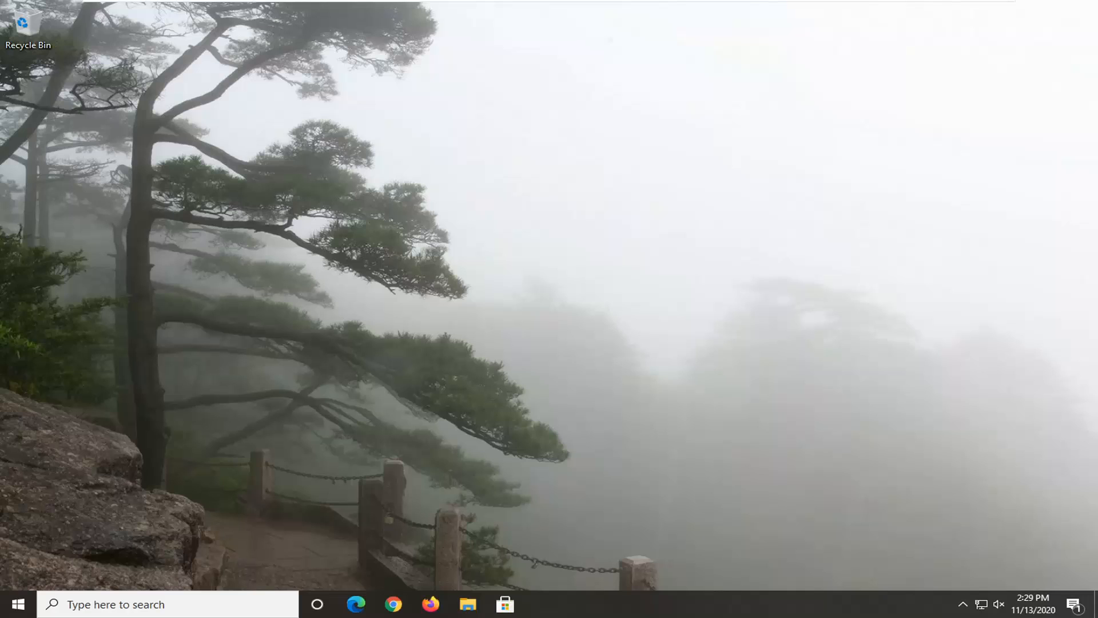
Step: Launch Google Chrome from the taskbar
click(393, 604)
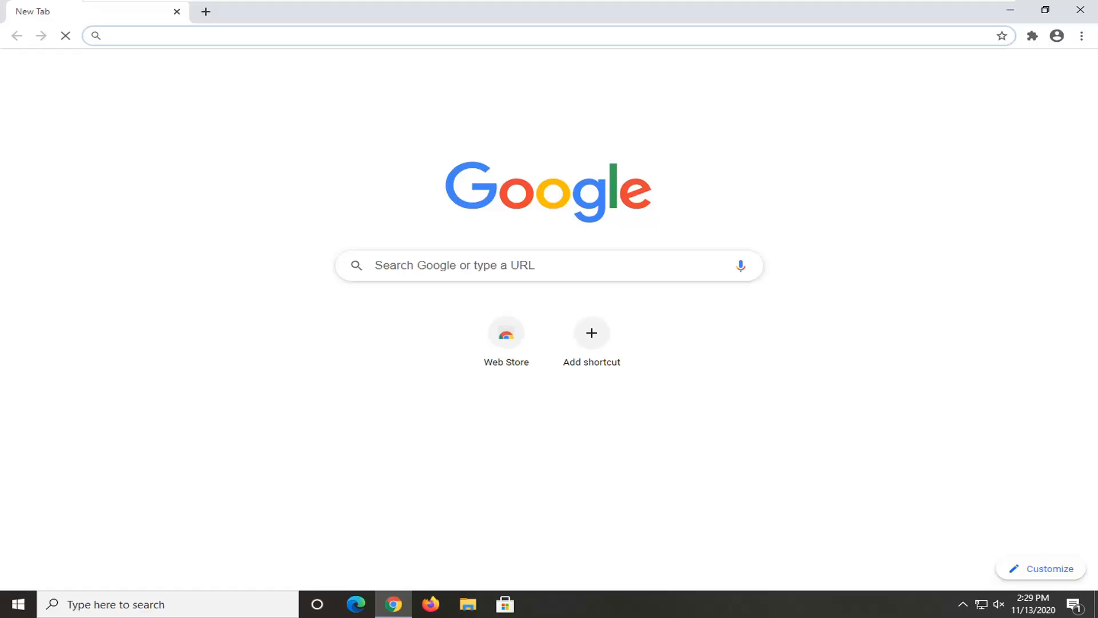
Step: Search Google for 'directx download'
click(549, 265)
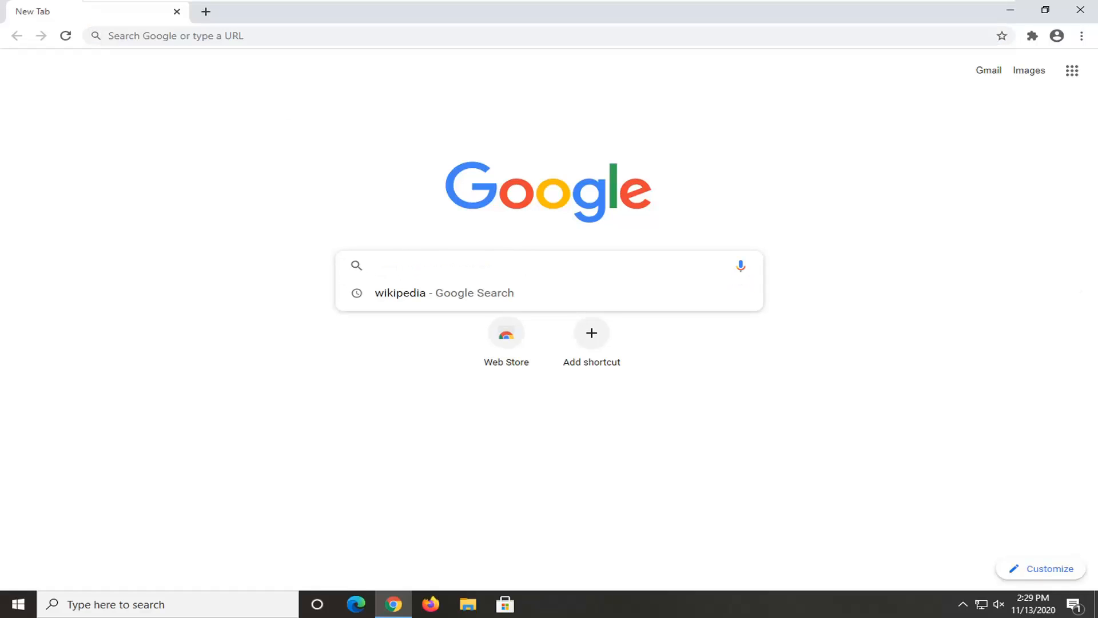
text(directx download)
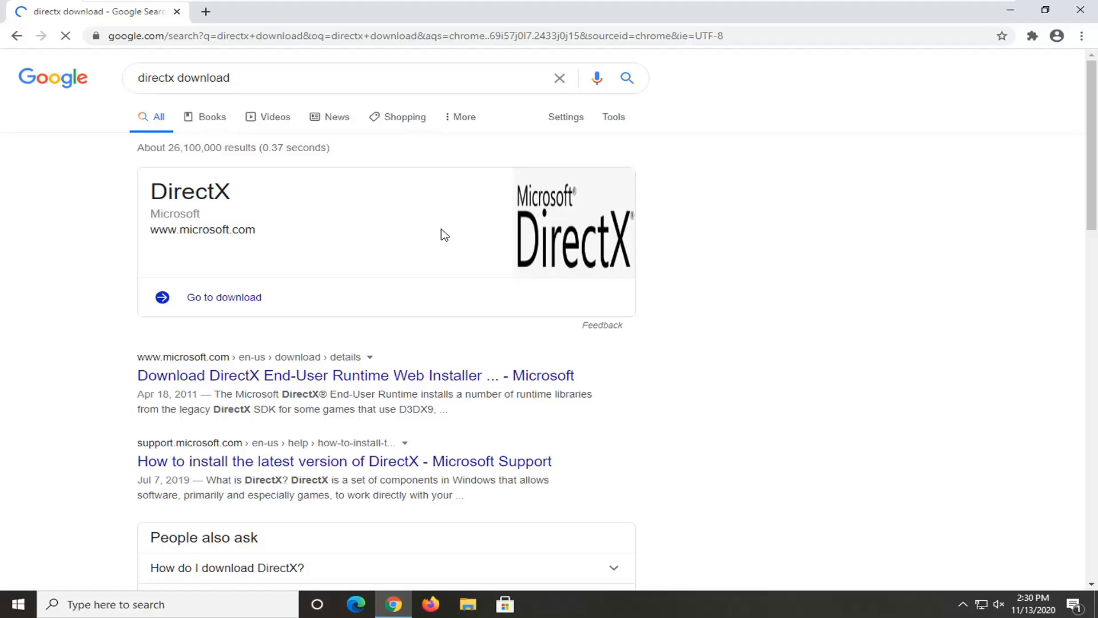
mouse_move(221, 368)
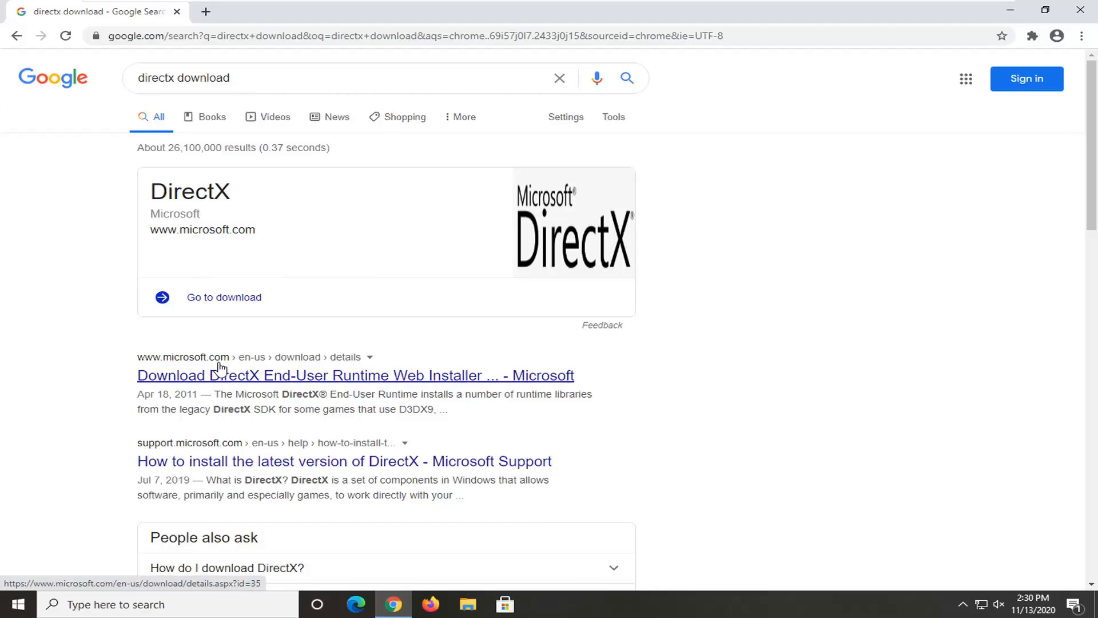
mouse_move(271, 379)
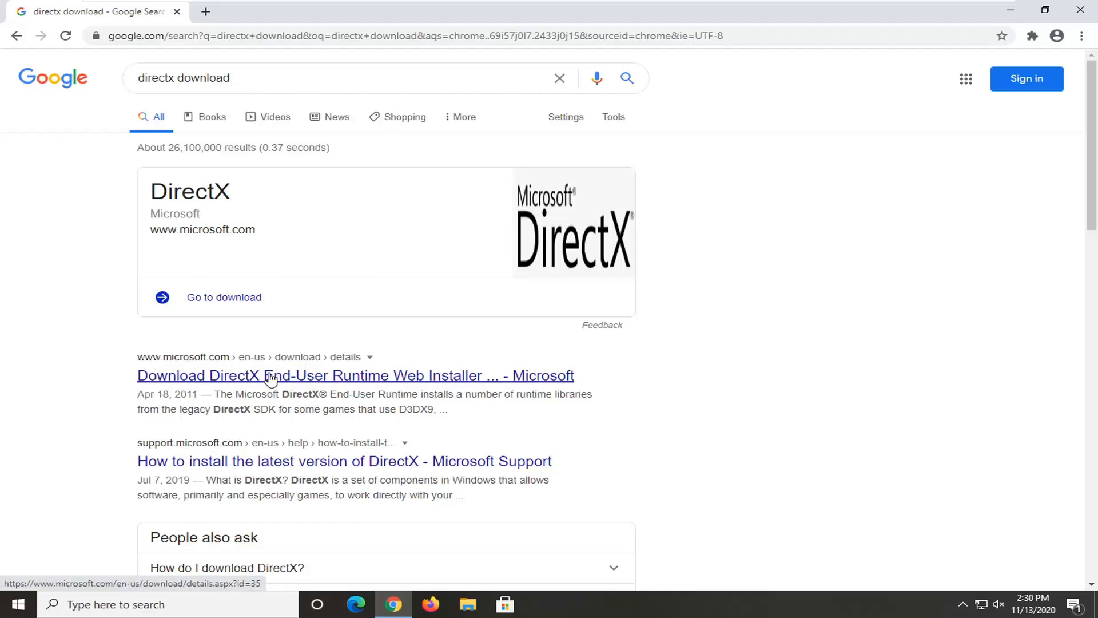
mouse_move(375, 382)
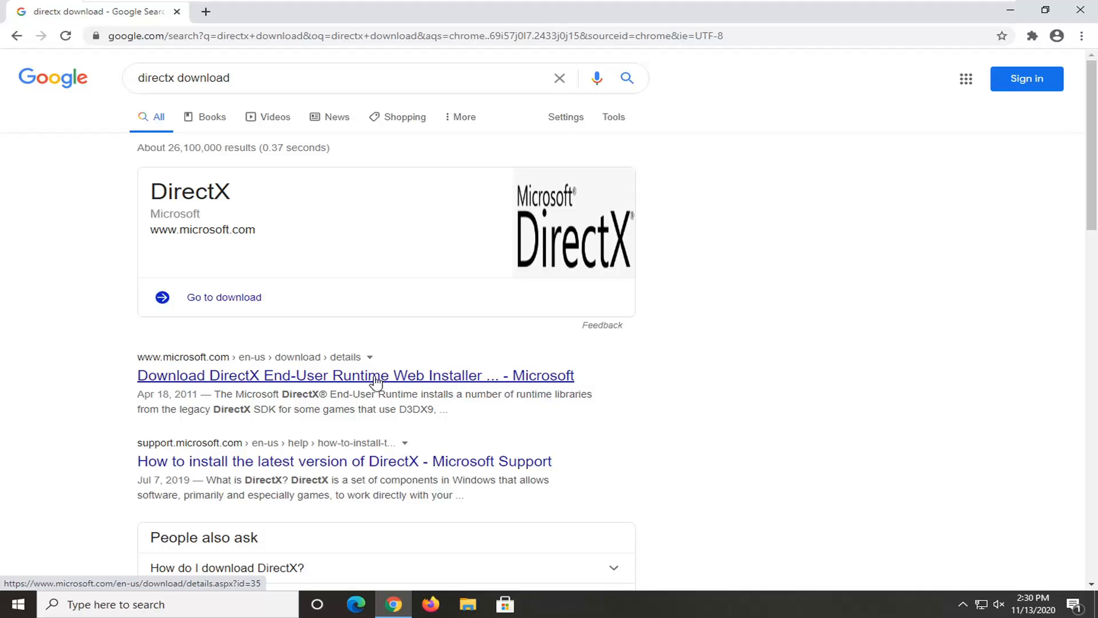
Step: On Microsoft's DirectX End-User Runtime page, keep English and download dxwebsetup.exe
click(355, 374)
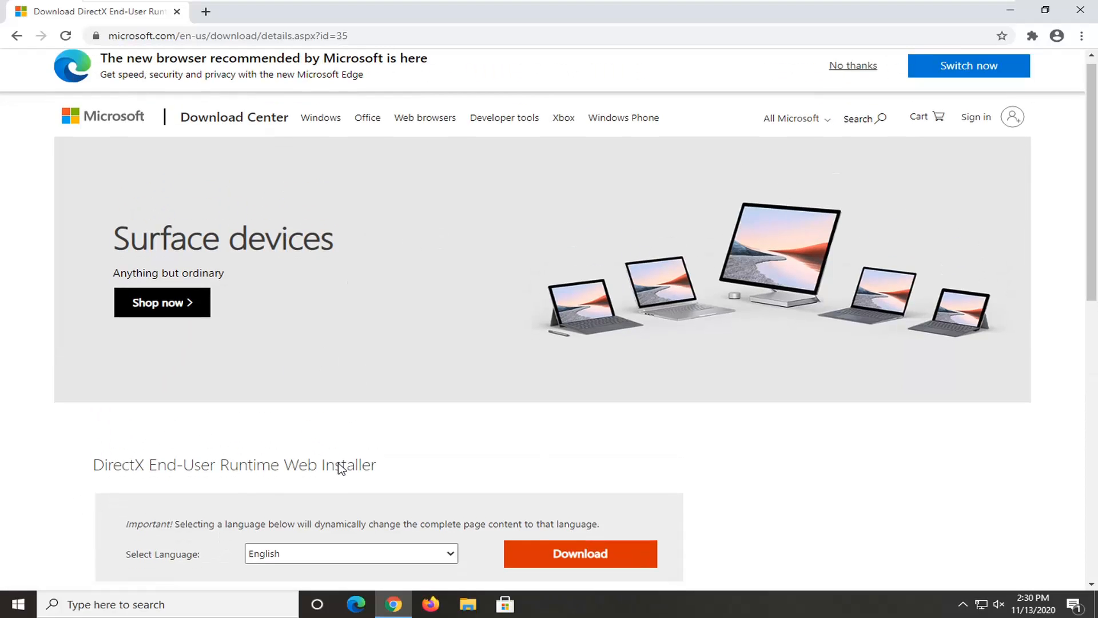
click(350, 553)
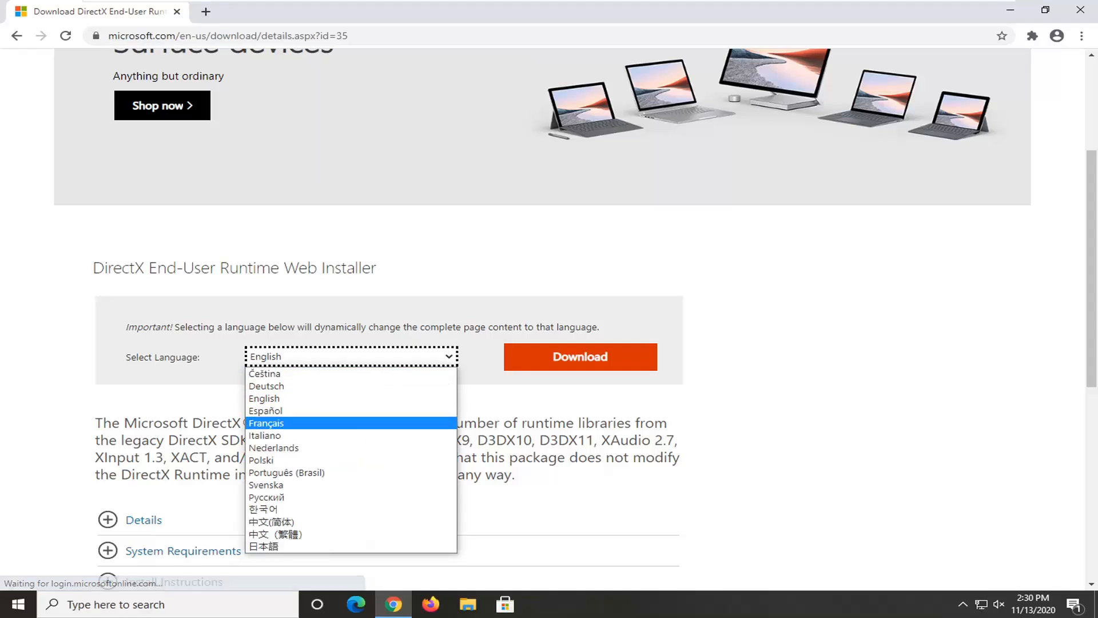
click(265, 398)
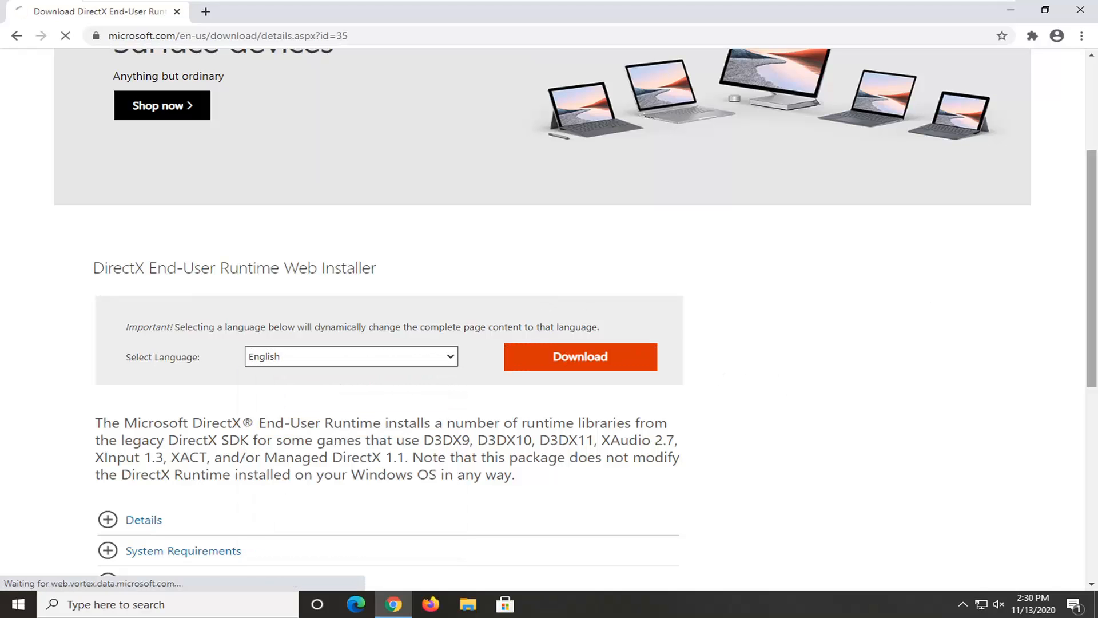
click(580, 356)
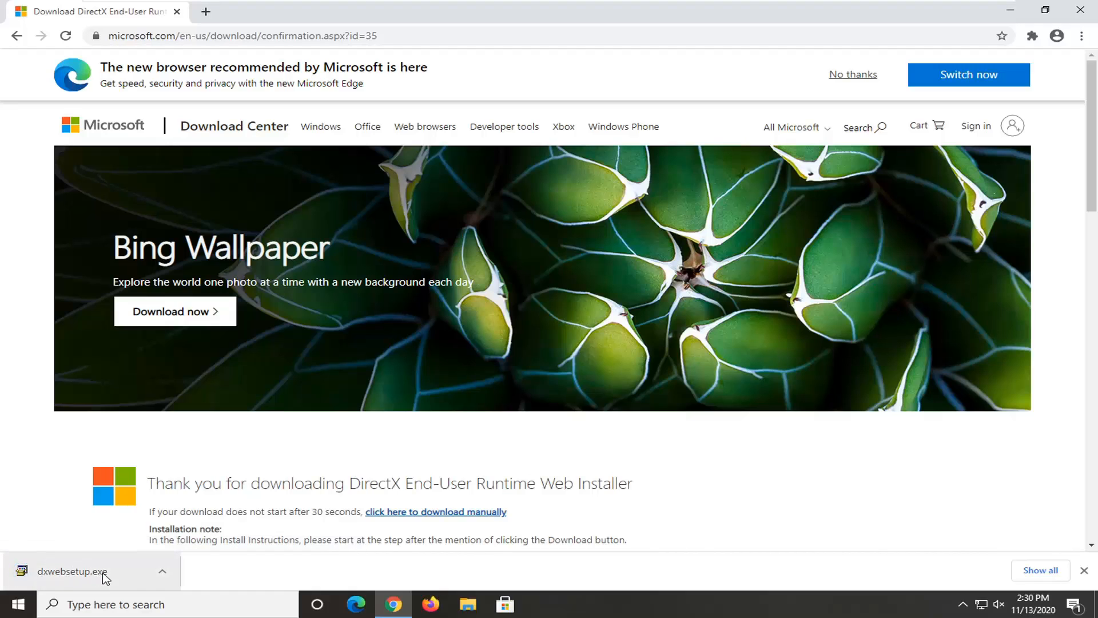
Step: Run dxwebsetup.exe, decline the Bing Bar offer, and start installing the runtime components
click(67, 571)
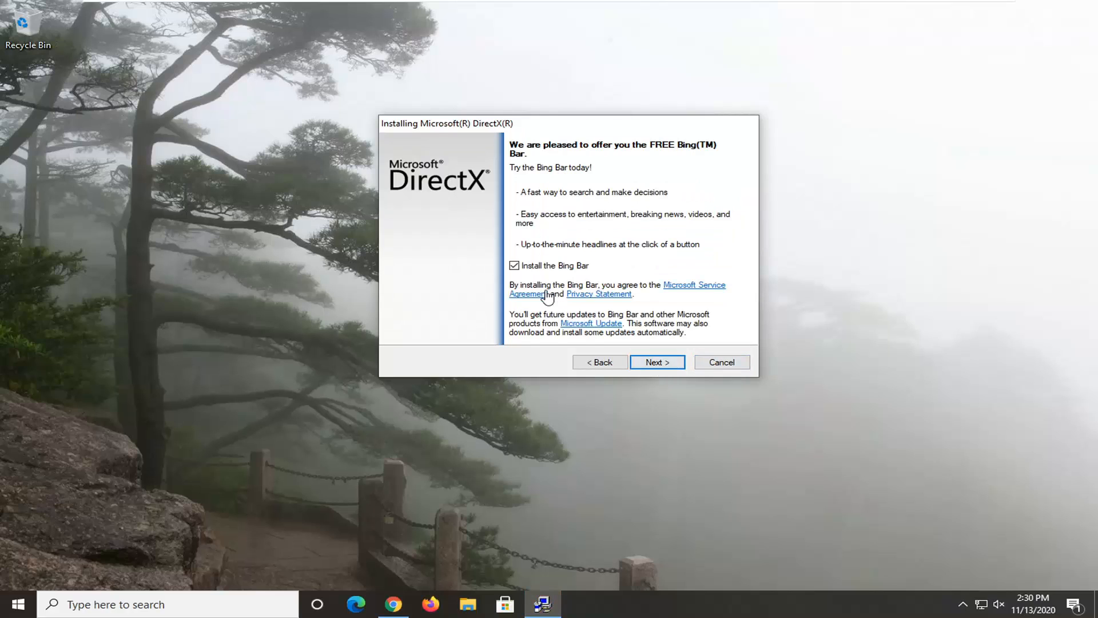
click(514, 265)
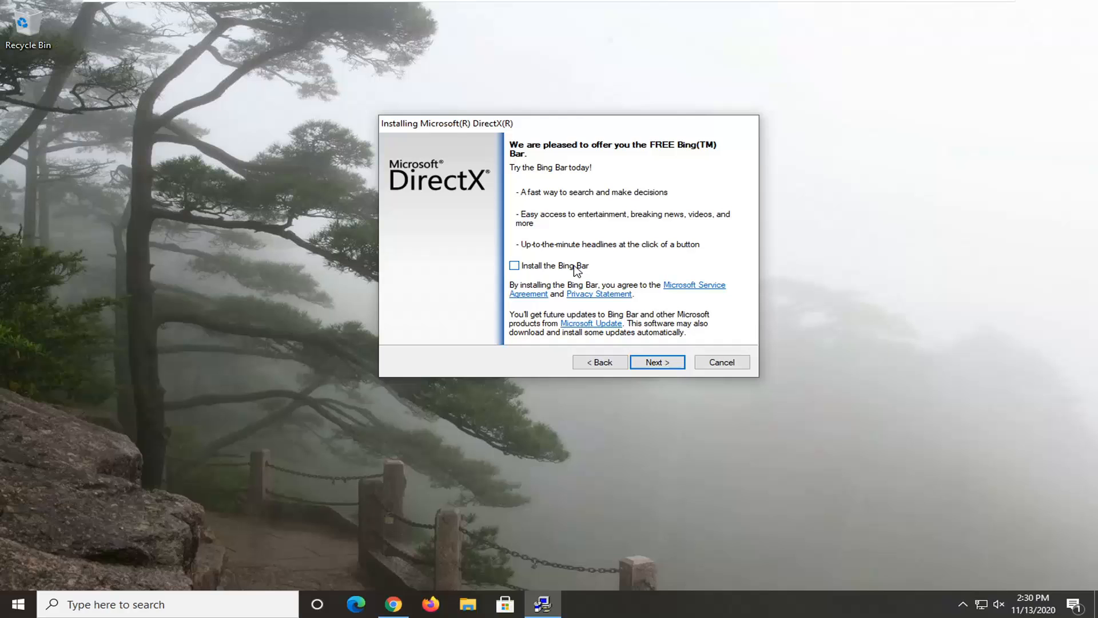
mouse_move(656, 362)
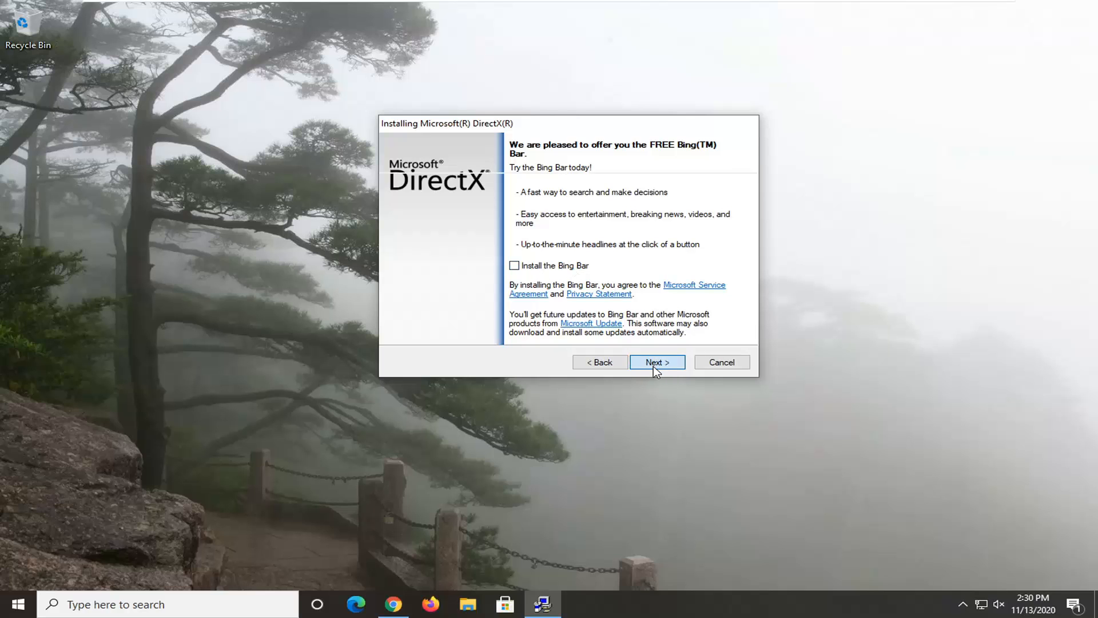
click(655, 362)
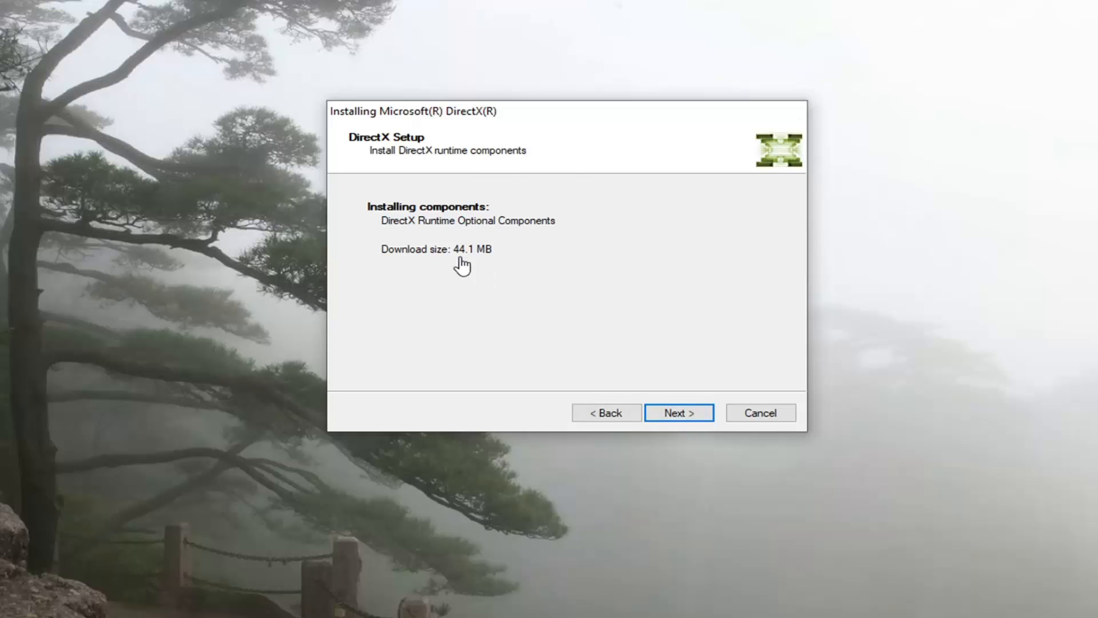
mouse_move(677, 413)
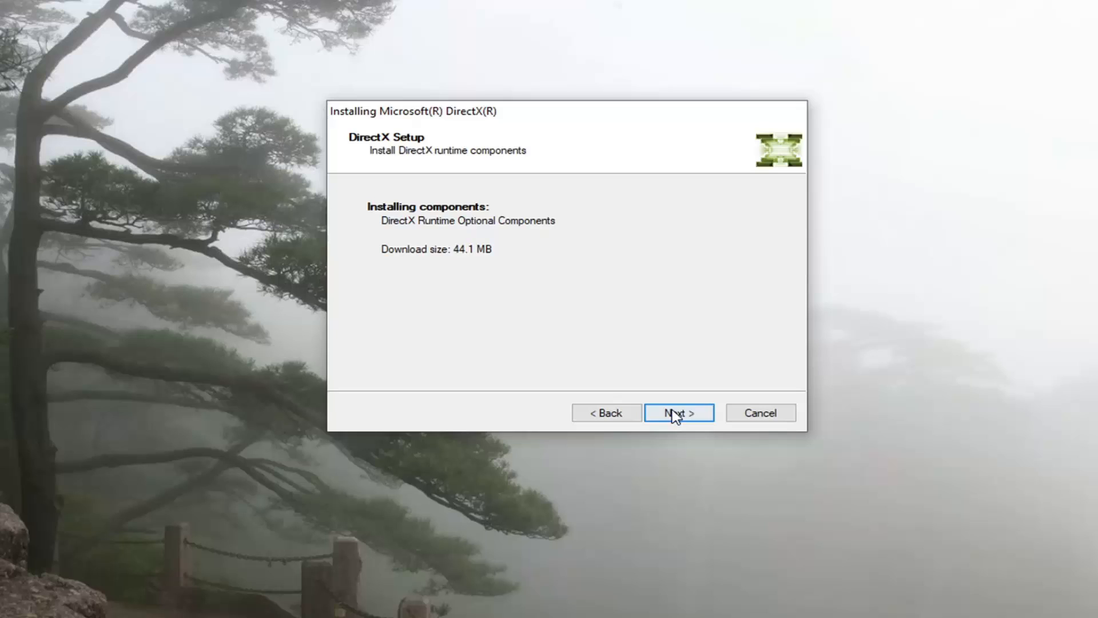
click(678, 413)
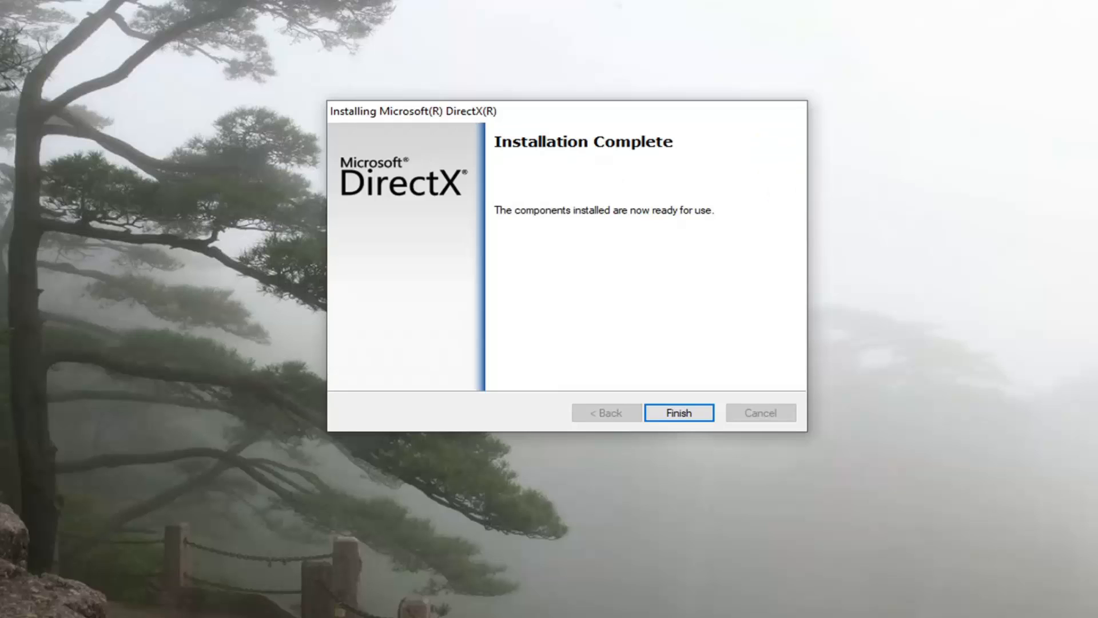
mouse_move(672, 350)
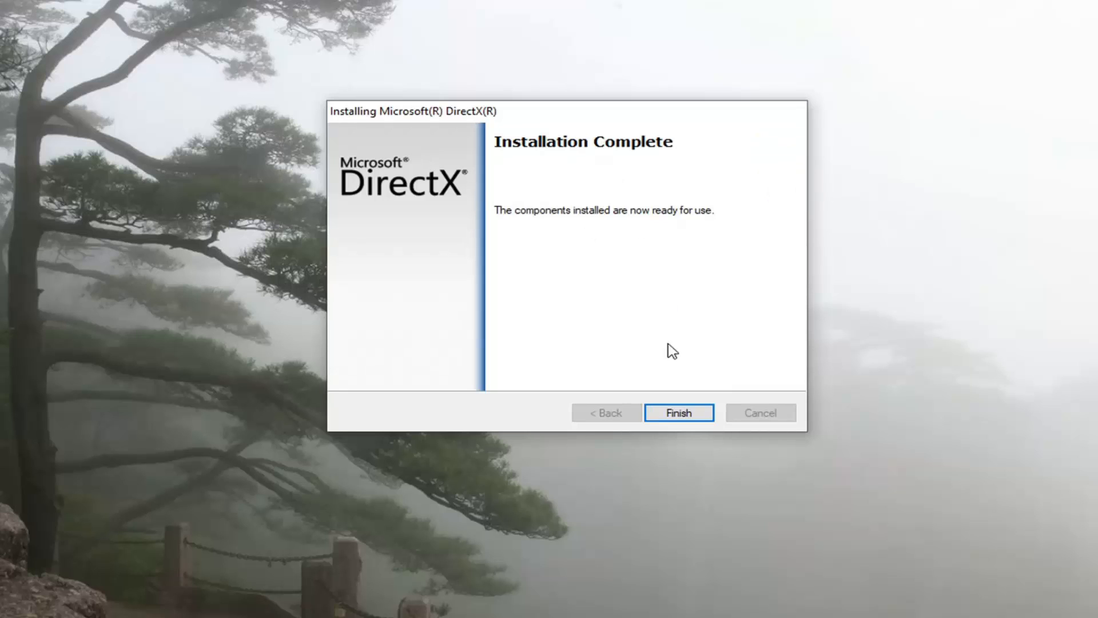
Step: Click Finish on the completed DirectX installer
click(678, 413)
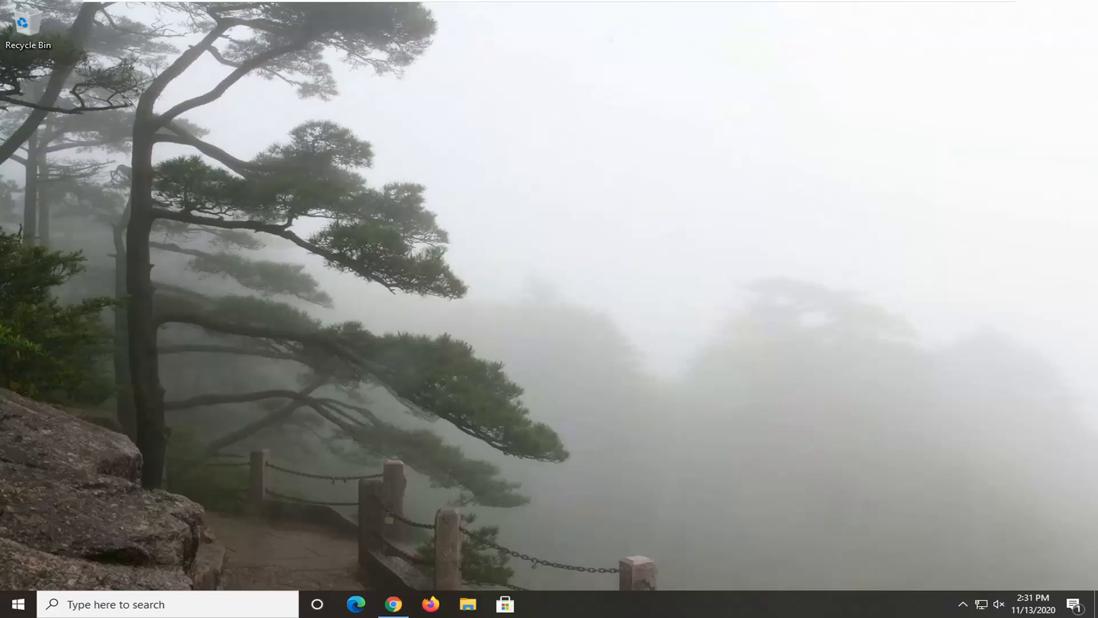